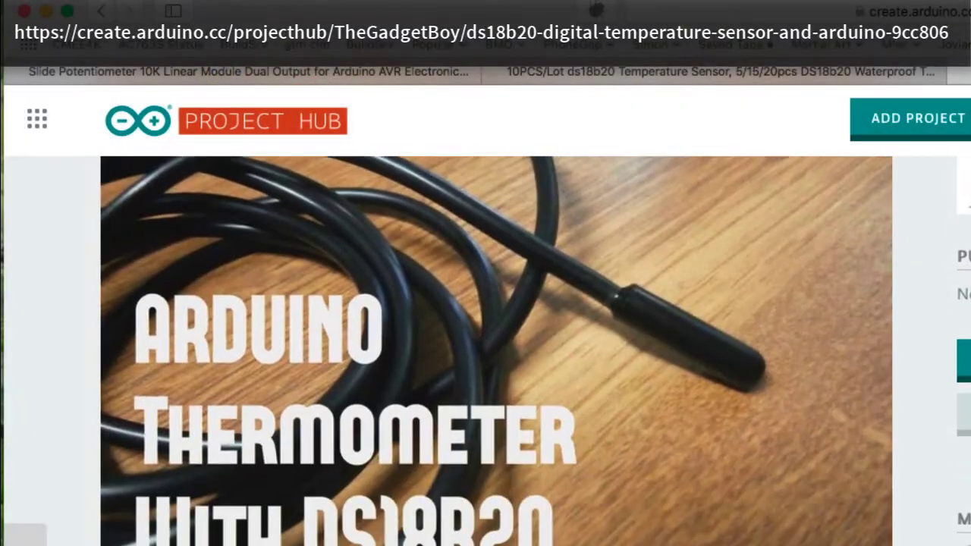
Step: Load the DS18B20_simple example from the DS18B20_RT library examples
scroll("down", 3)
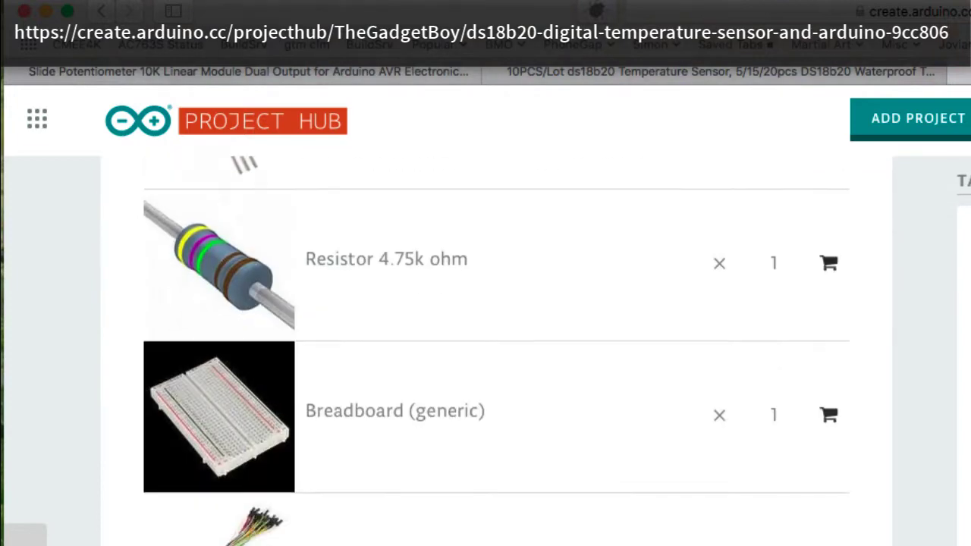
scroll("up", 3)
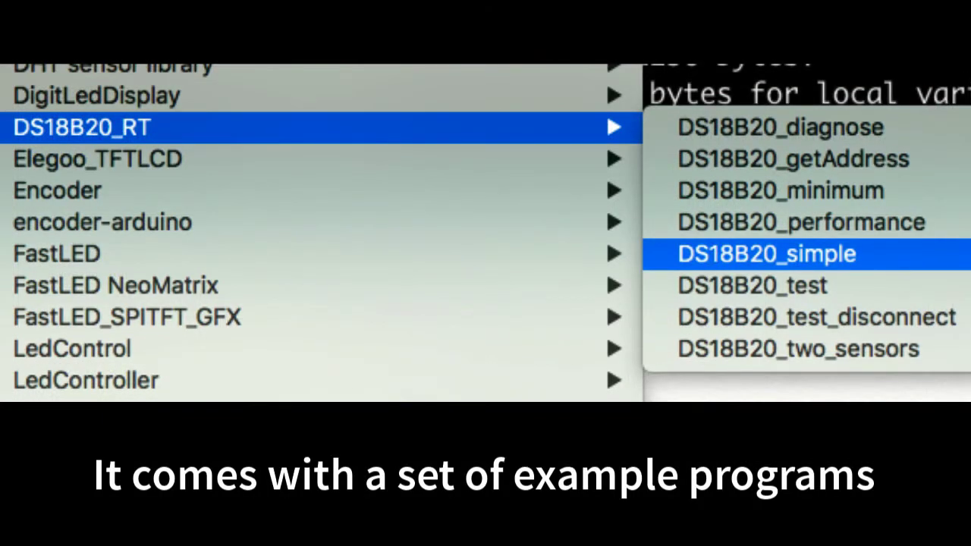
left_click(765, 254)
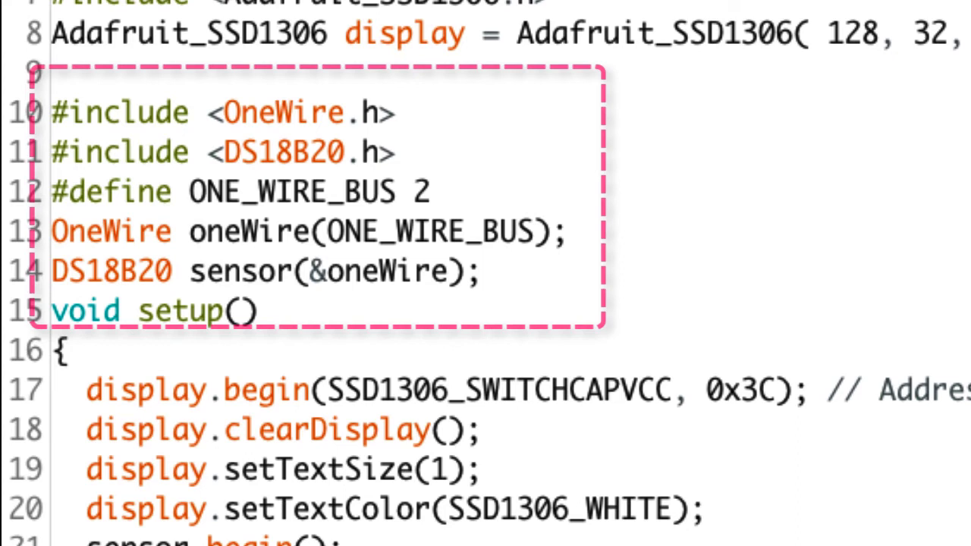
scroll("up", 3)
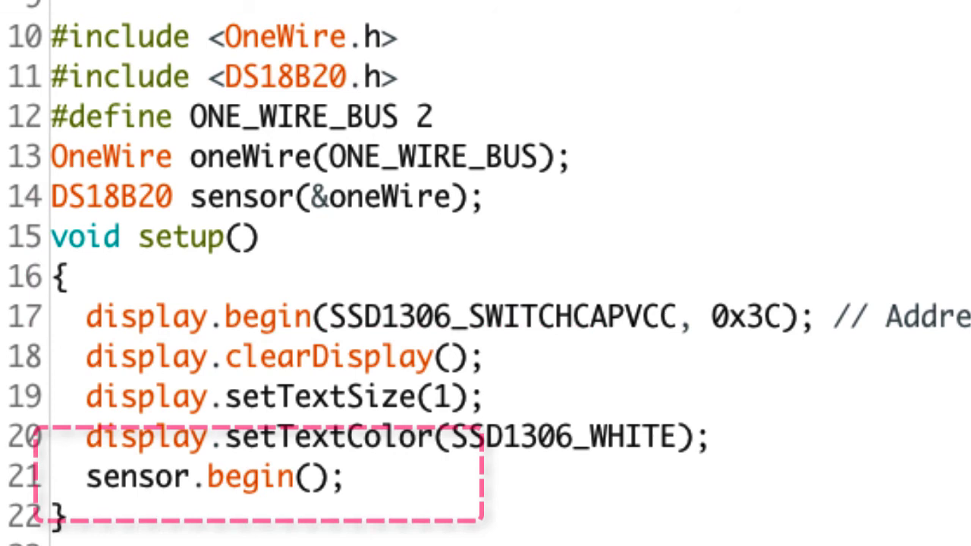
scroll("down", 3)
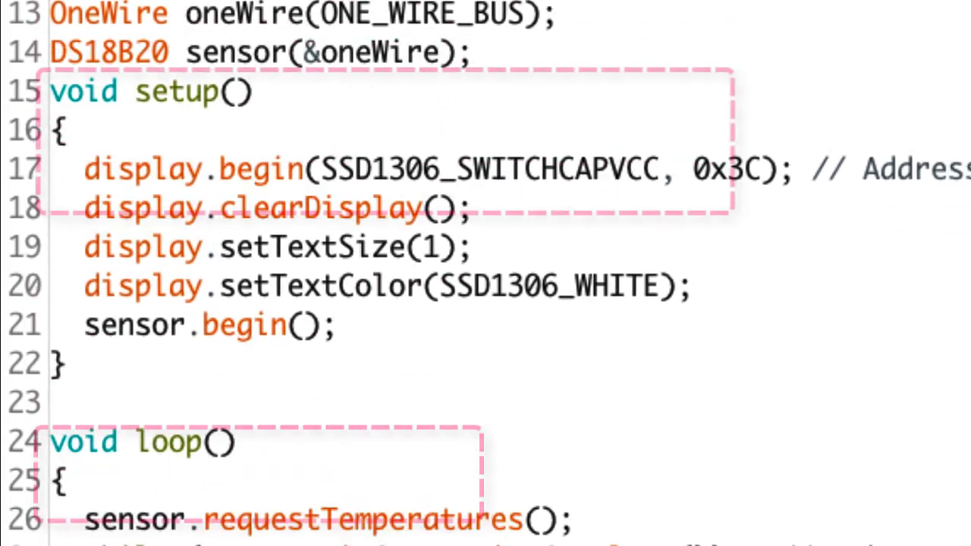
scroll("down", 3)
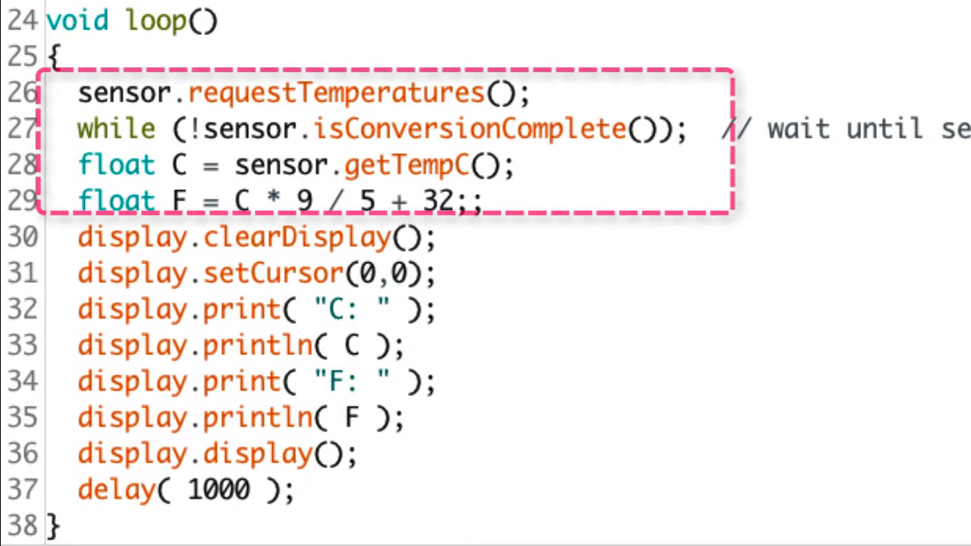